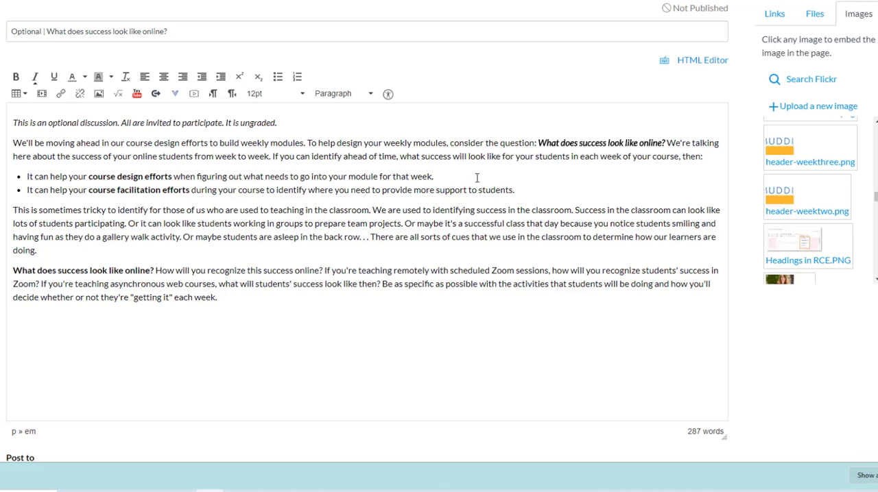
mouse_move(131, 342)
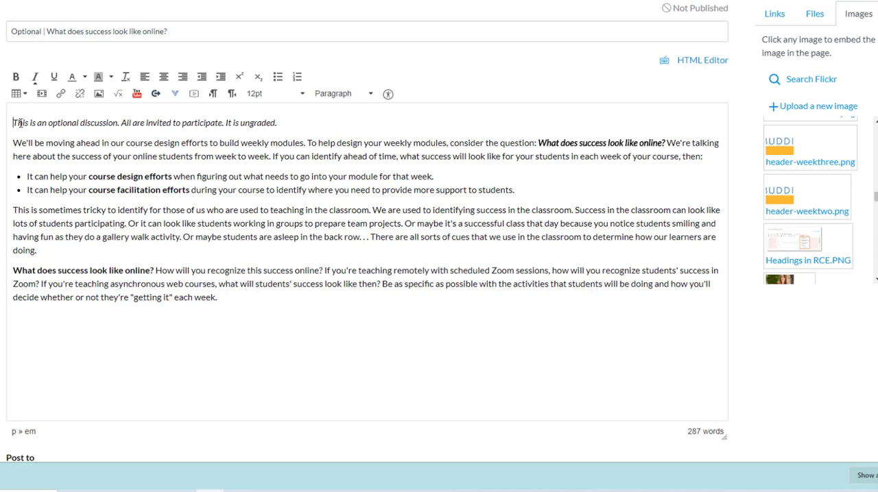
mouse_move(818, 106)
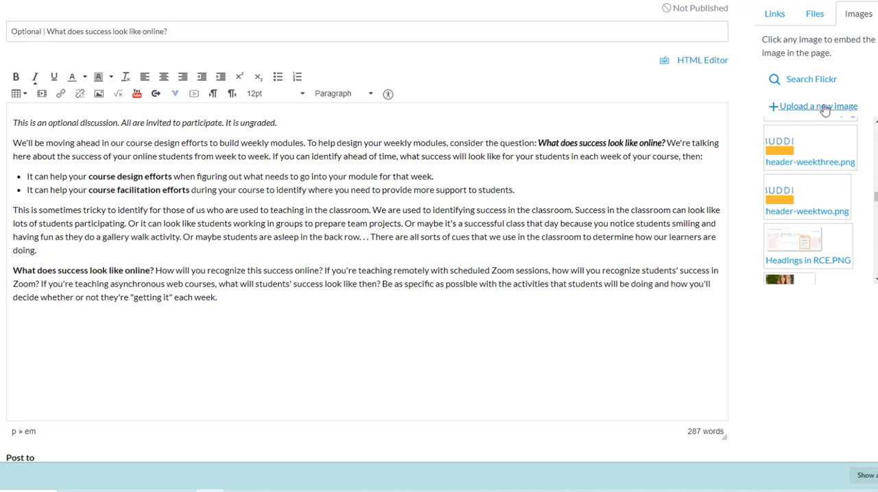
Upload the stacked-stones JPG with alt text beginning 'stones sta'
left_click(817, 107)
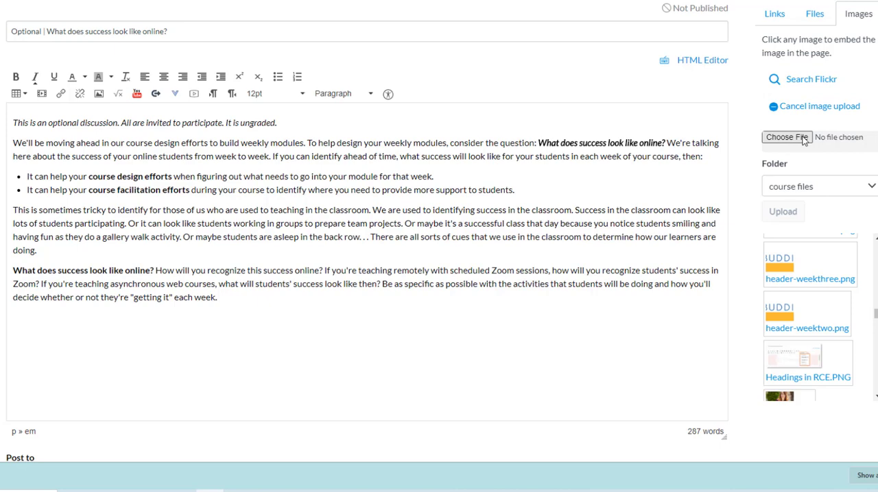
left_click(786, 137)
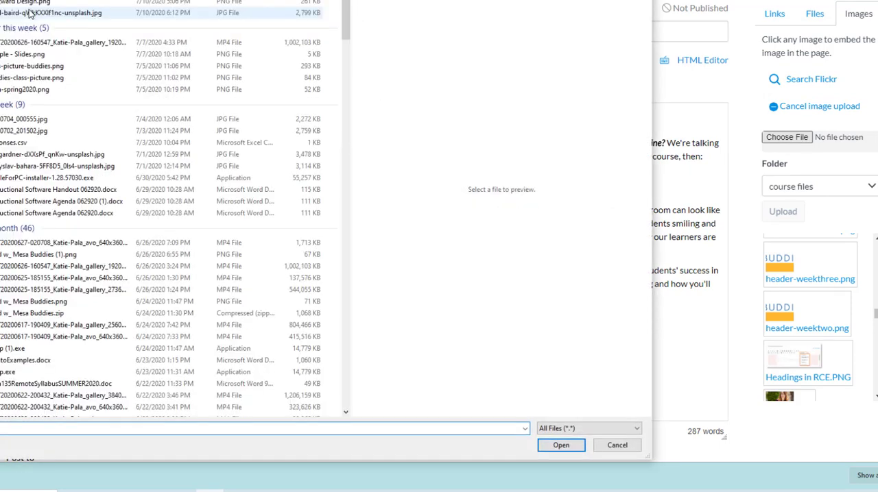
left_click(50, 12)
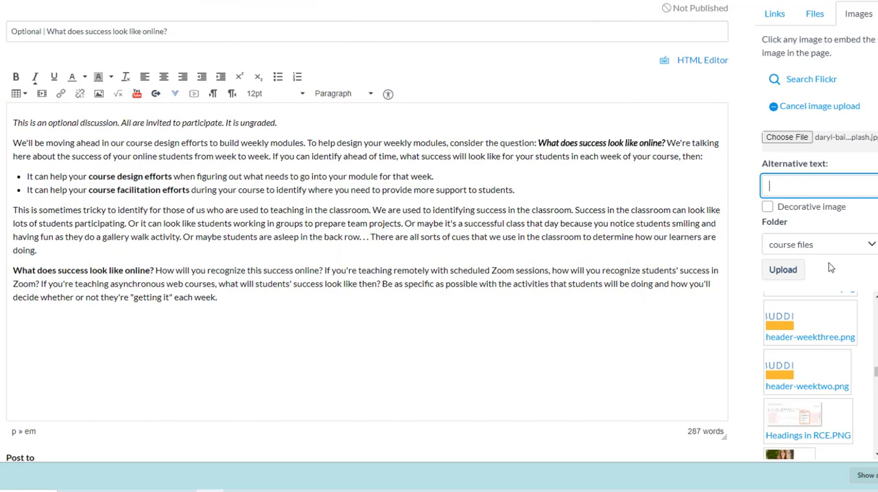
type("stones sta")
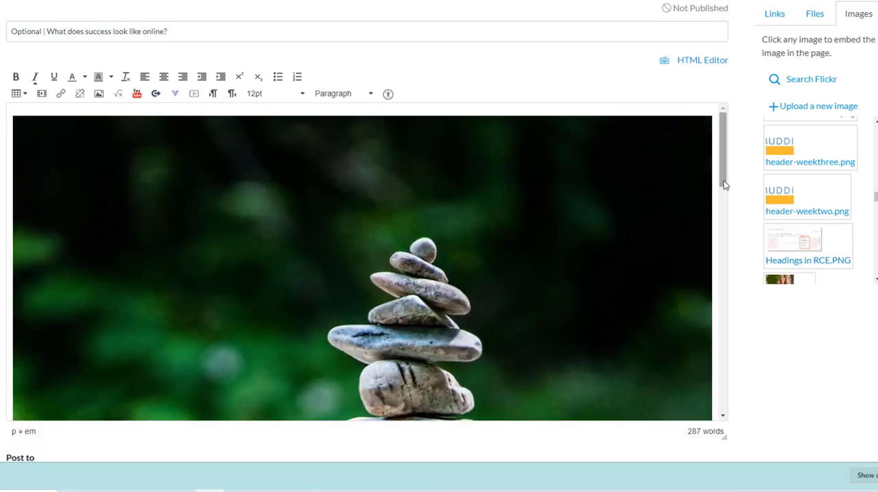
Select the inserted stones photo to shrink it to a small thumbnail
left_click(364, 274)
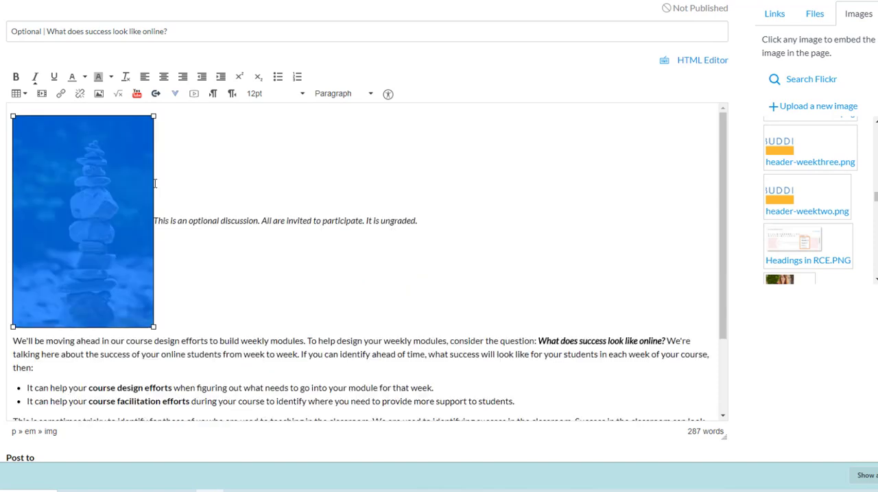
mouse_move(135, 274)
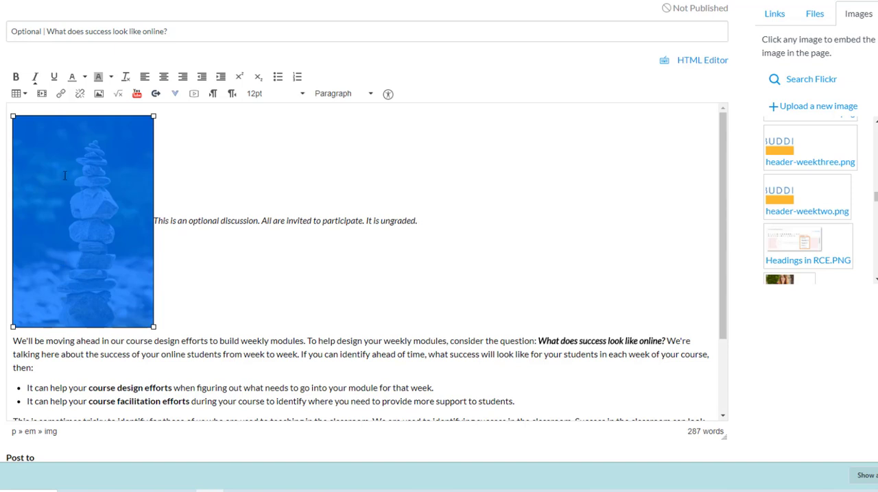
mouse_move(662, 178)
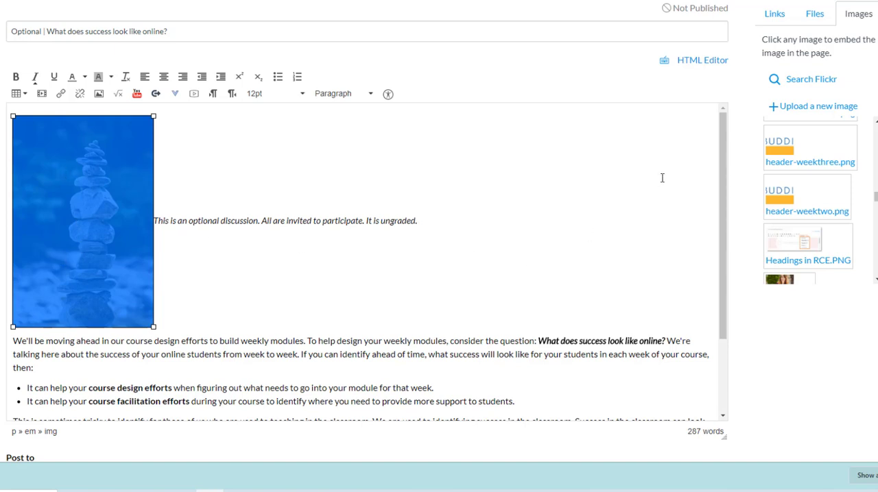
mouse_move(532, 169)
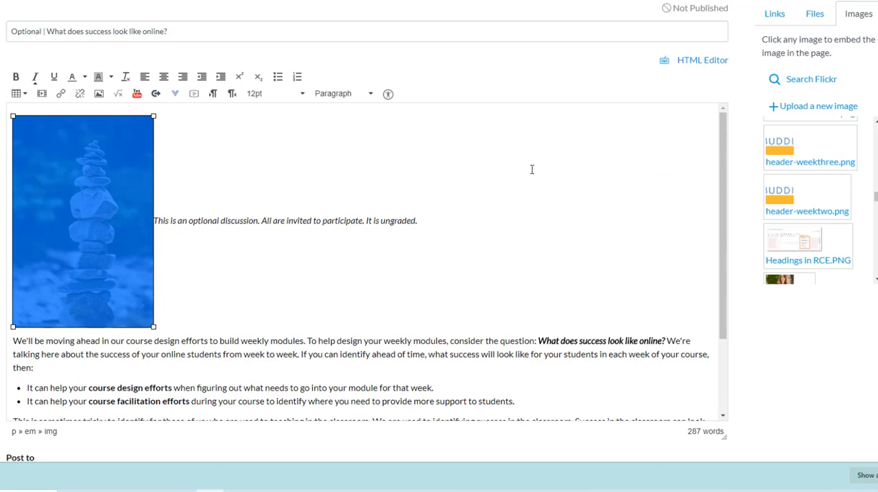
mouse_move(202, 168)
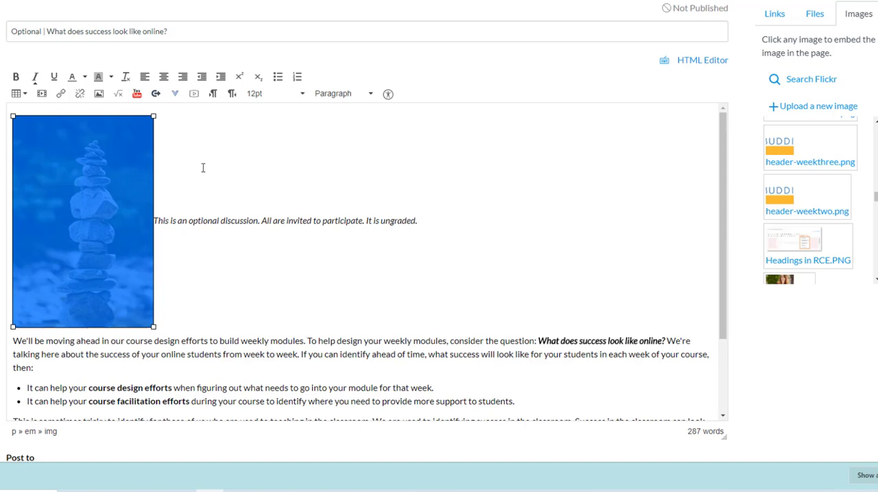
mouse_move(211, 271)
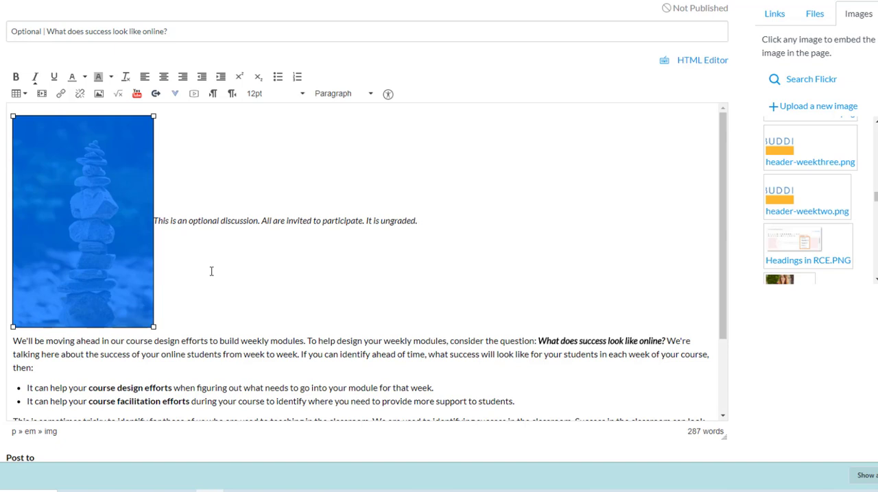
mouse_move(171, 94)
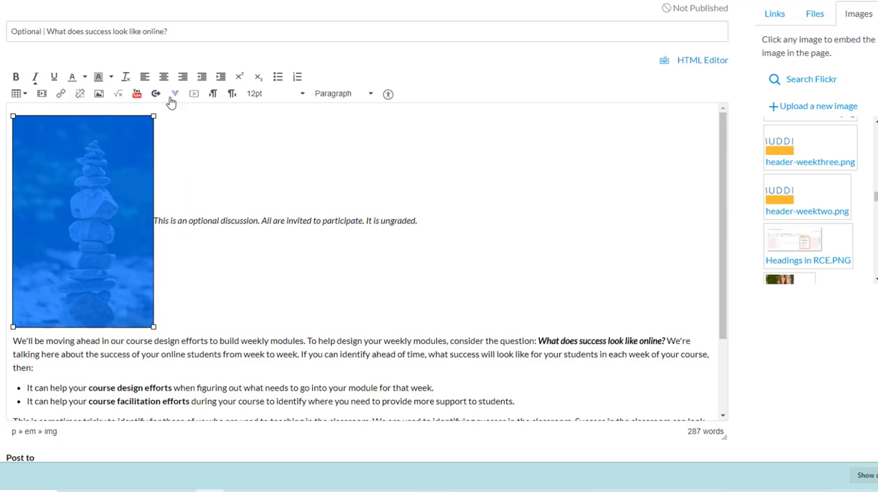
mouse_move(182, 76)
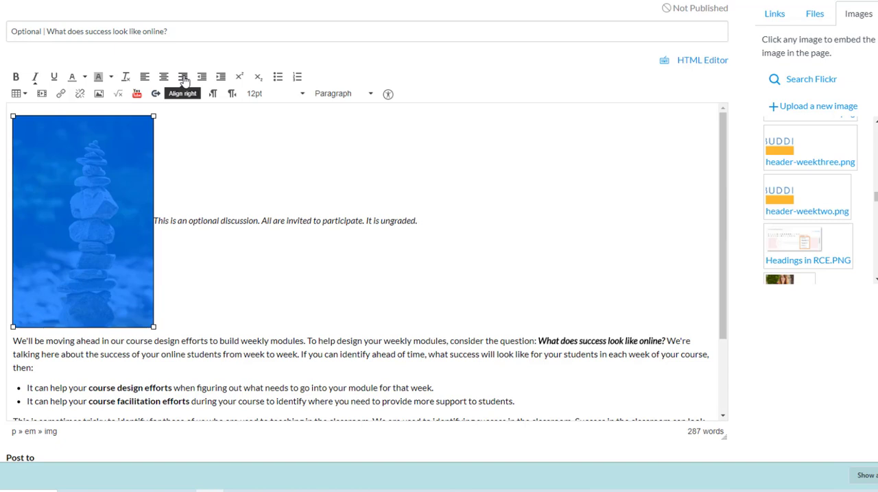
Align the stones photo right so the discussion text wraps around it
left_click(183, 76)
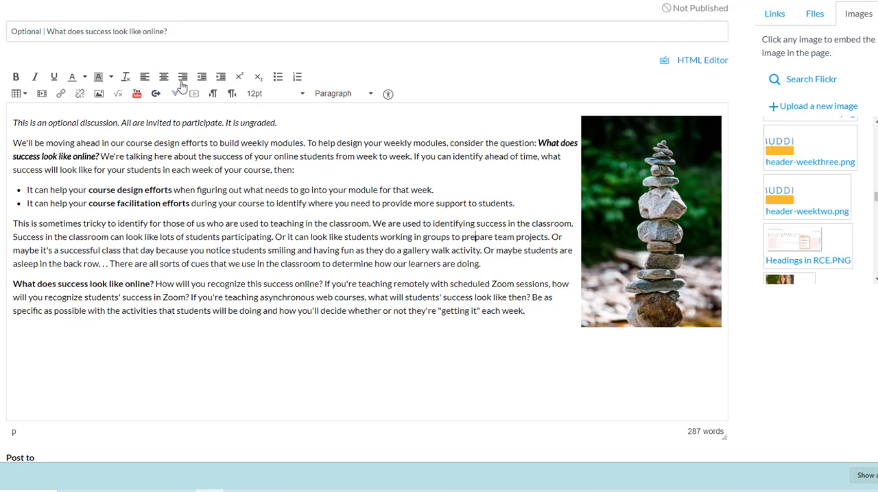
mouse_move(145, 76)
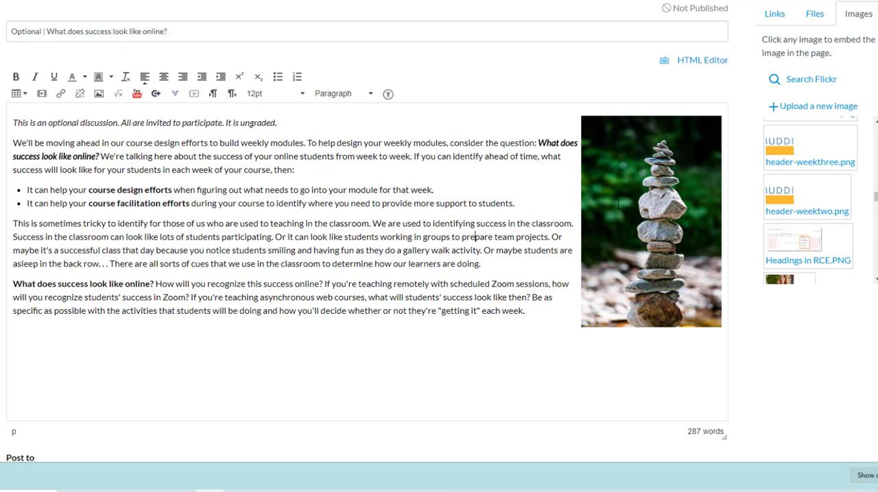
Select the right-aligned stones photo to begin enlarging it to about 294 × 443
left_click(650, 221)
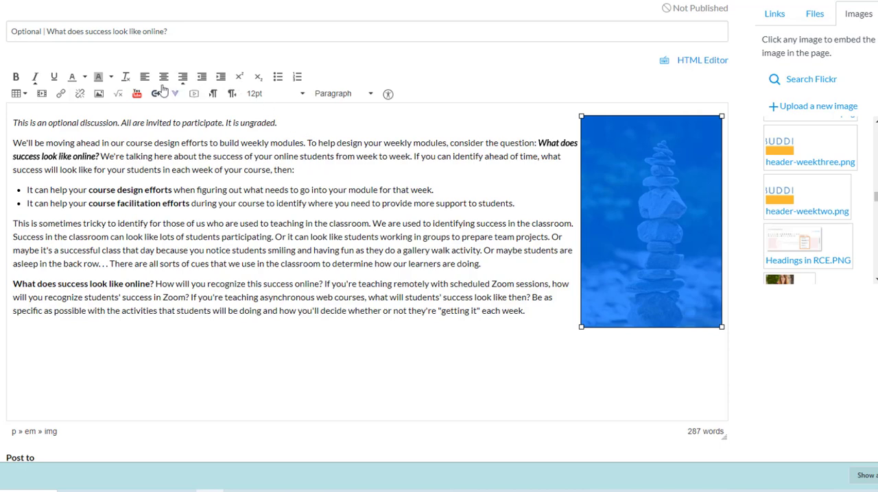
left_click(144, 76)
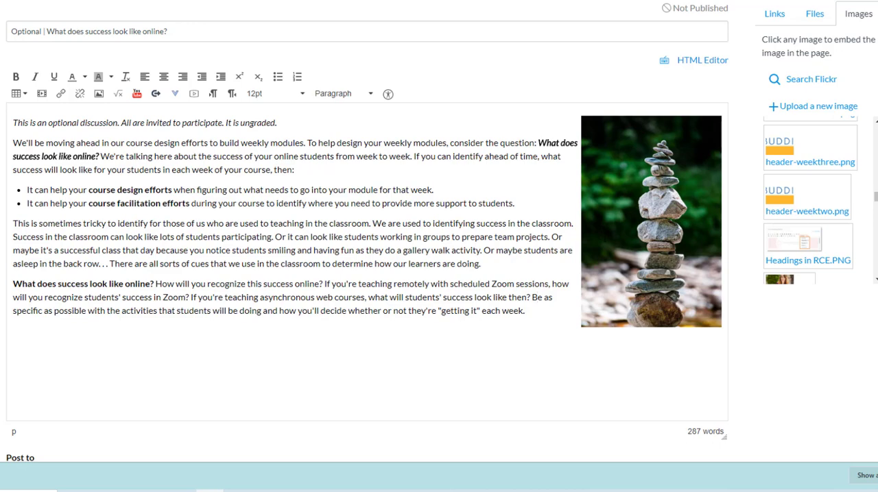
left_click(650, 221)
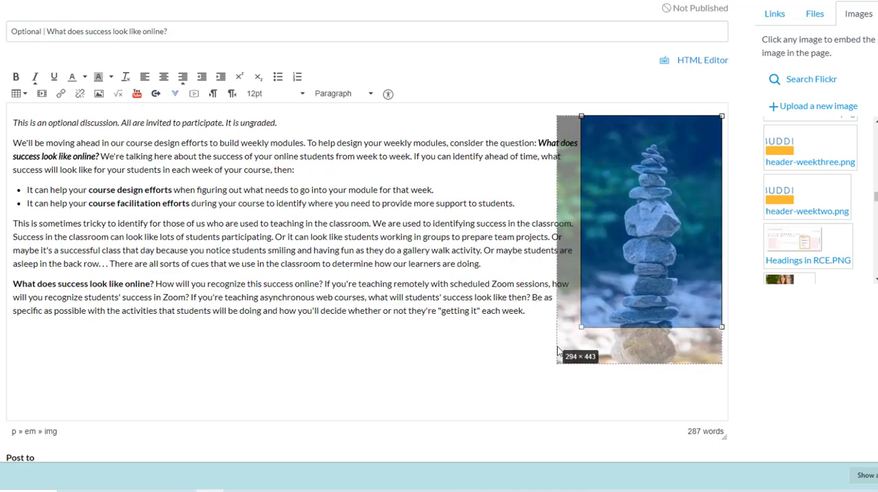